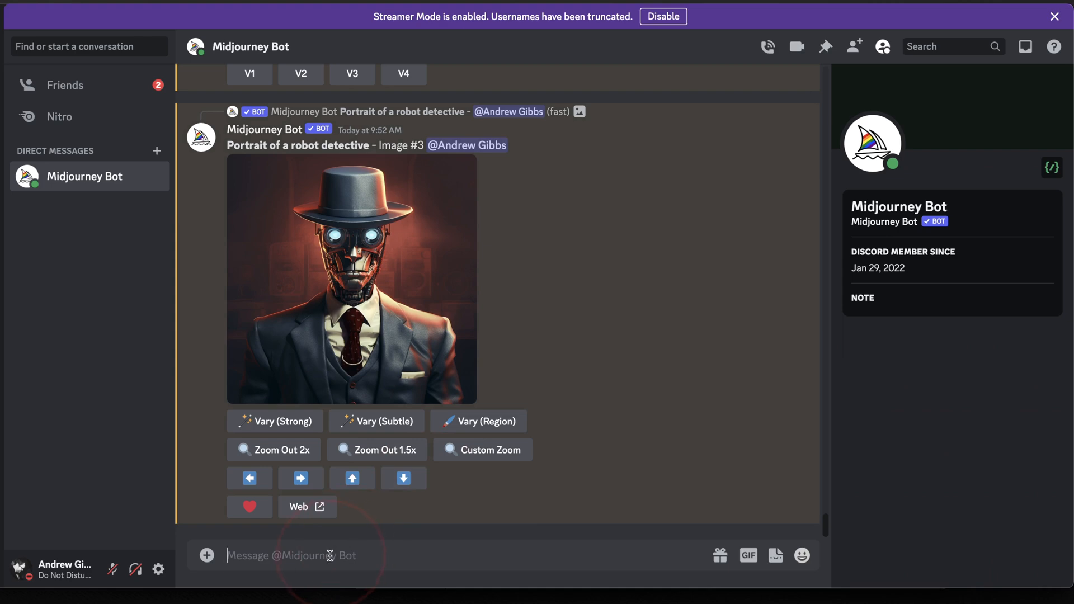
Step: Send /imagine 'an empty desert landscape, nighttime, dark, stars in the sky --ar 16:9'
text(/imagine prompt)
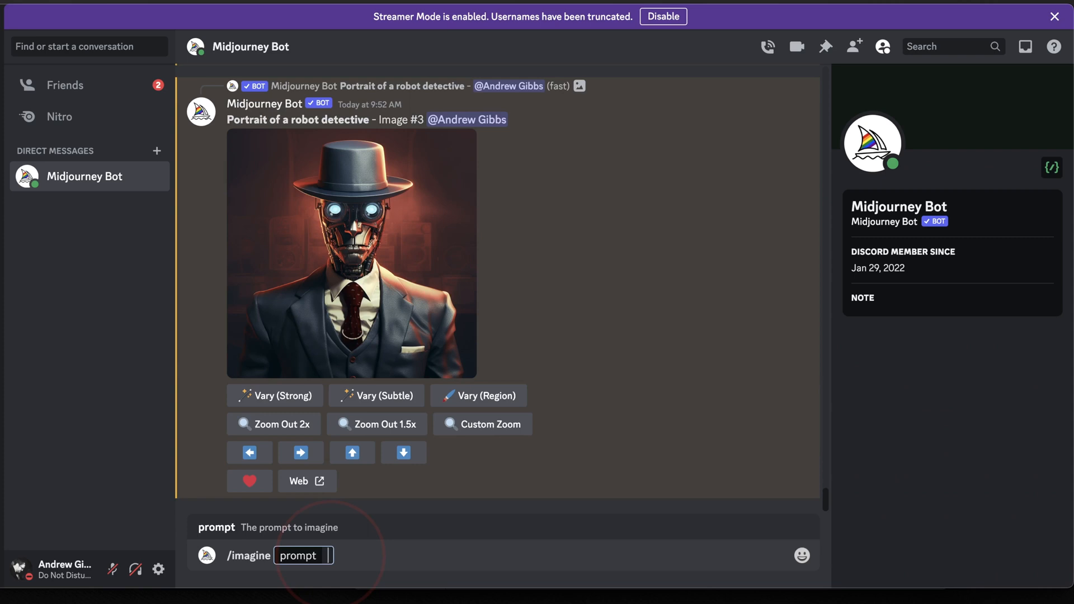
text(an empty desert landscape, nighttime, dark, stars in the sky --ar 16:9)
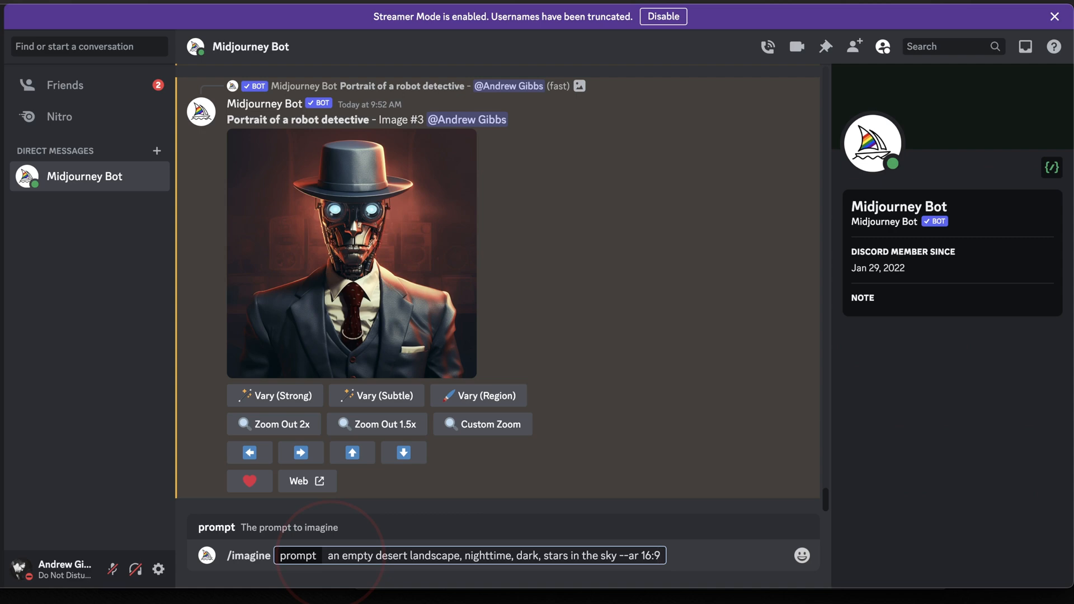
key(Enter)
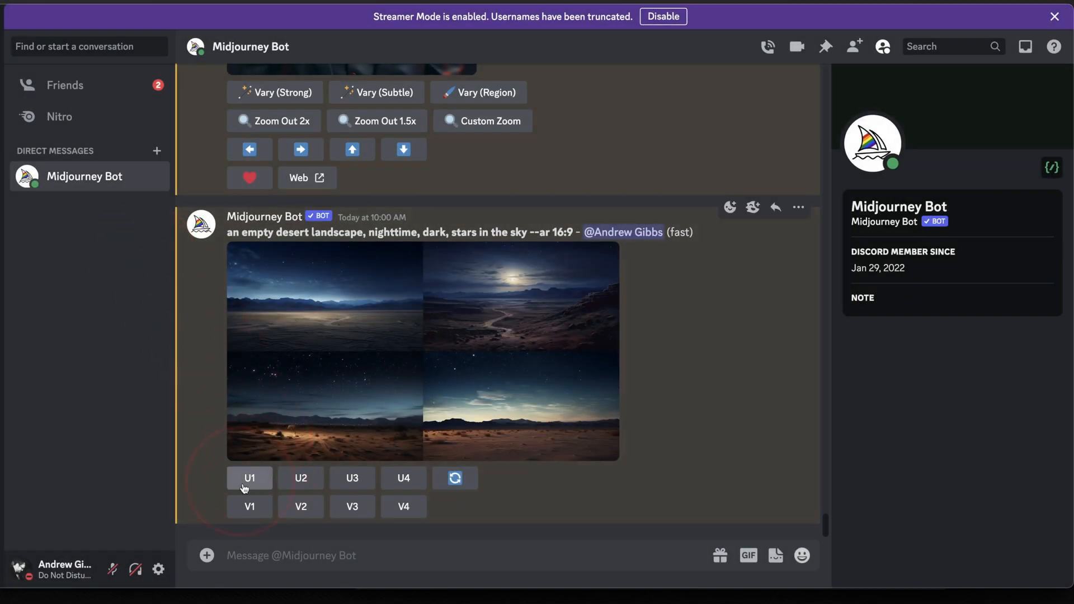
Step: Upscale the first night desert image with U1
click(250, 478)
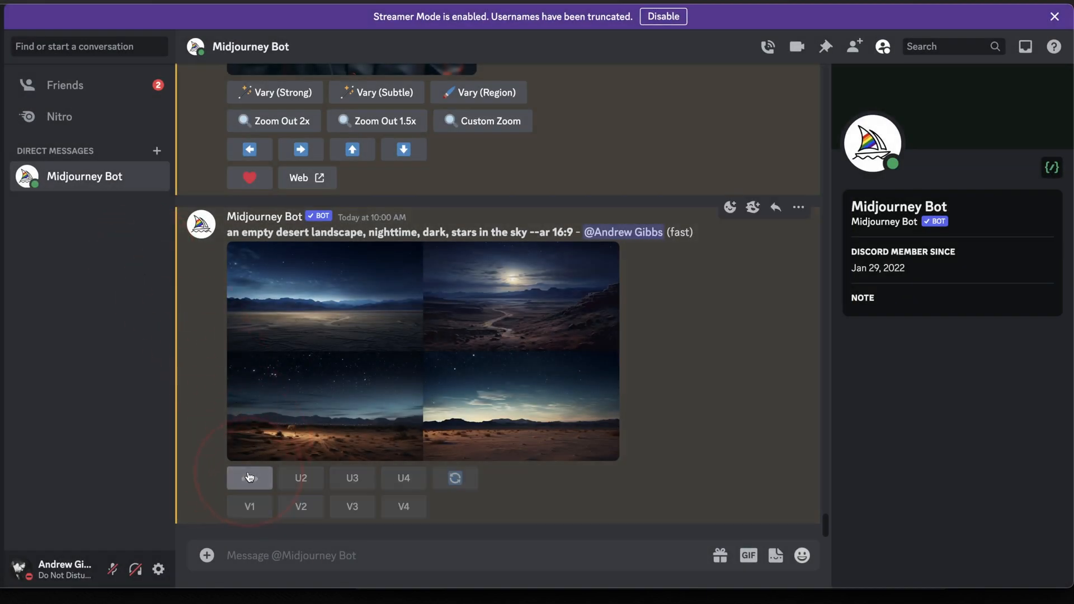
click(250, 478)
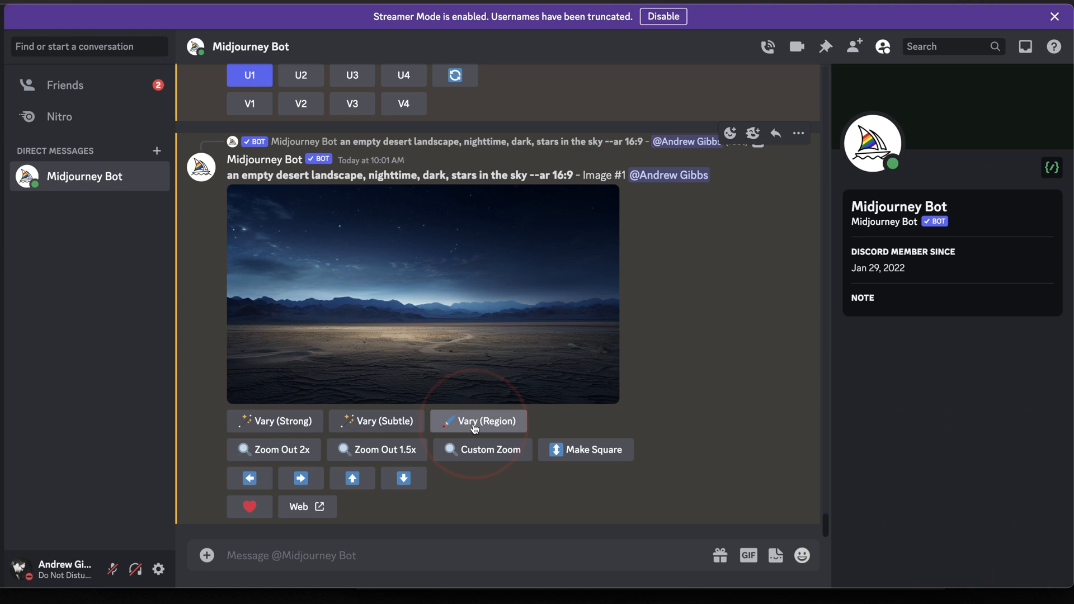
click(479, 421)
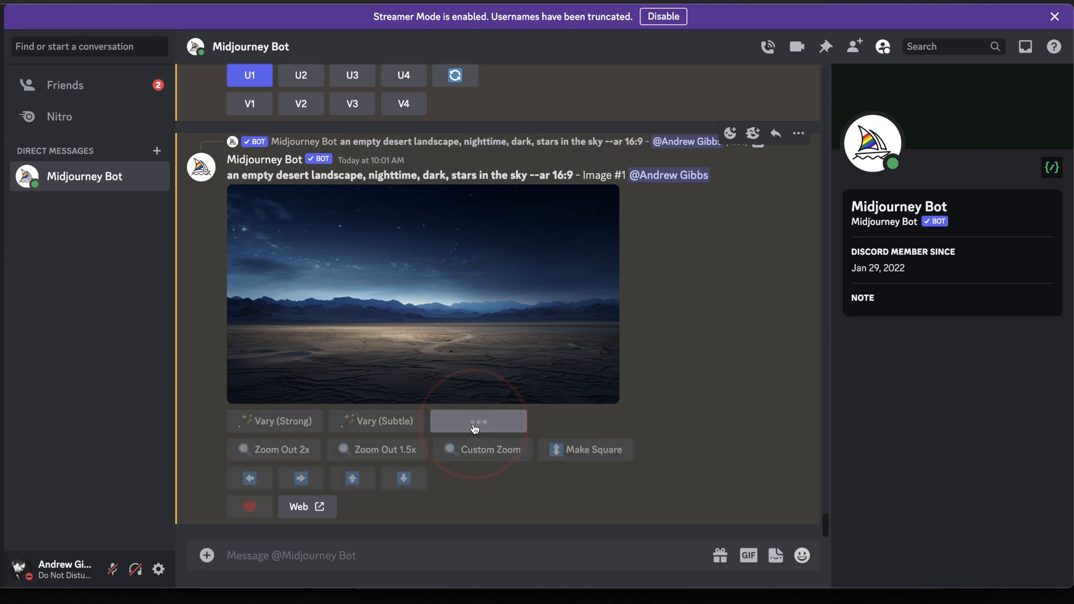
click(479, 421)
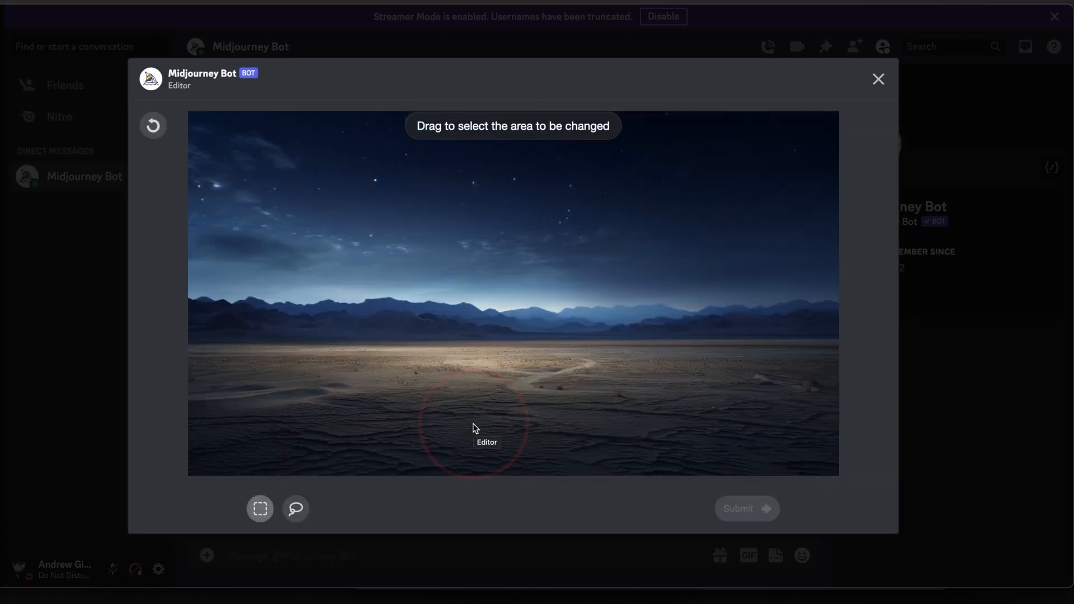
mouse_move(470, 273)
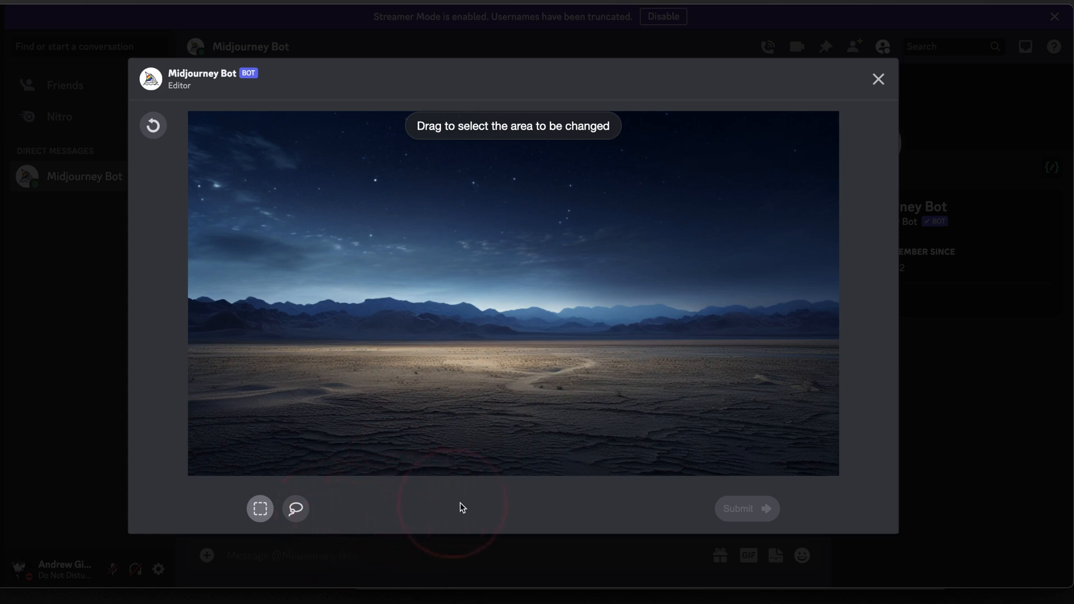
mouse_move(458, 515)
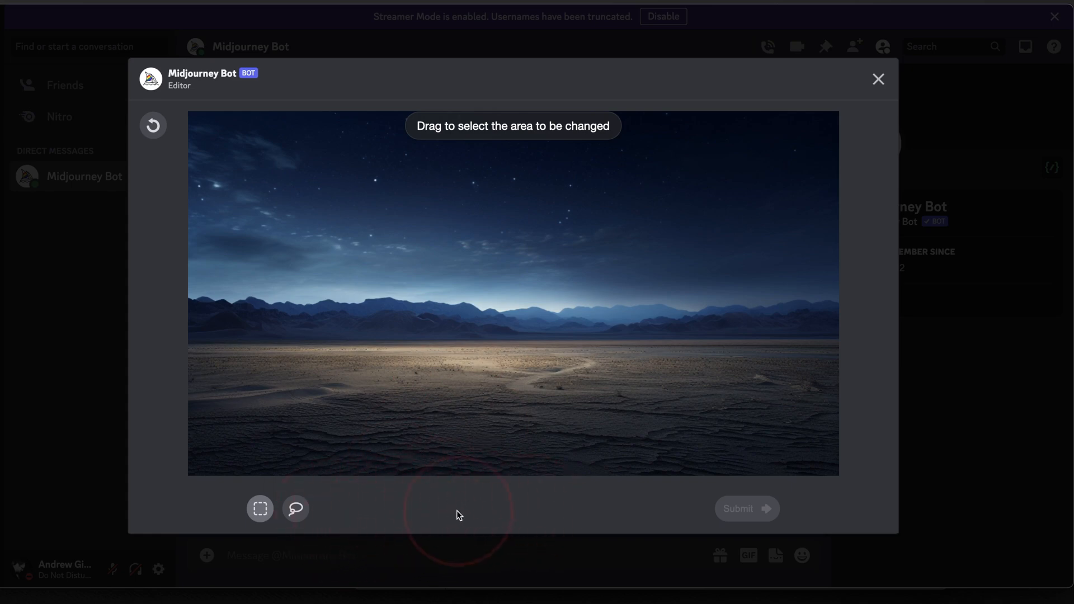
click(877, 79)
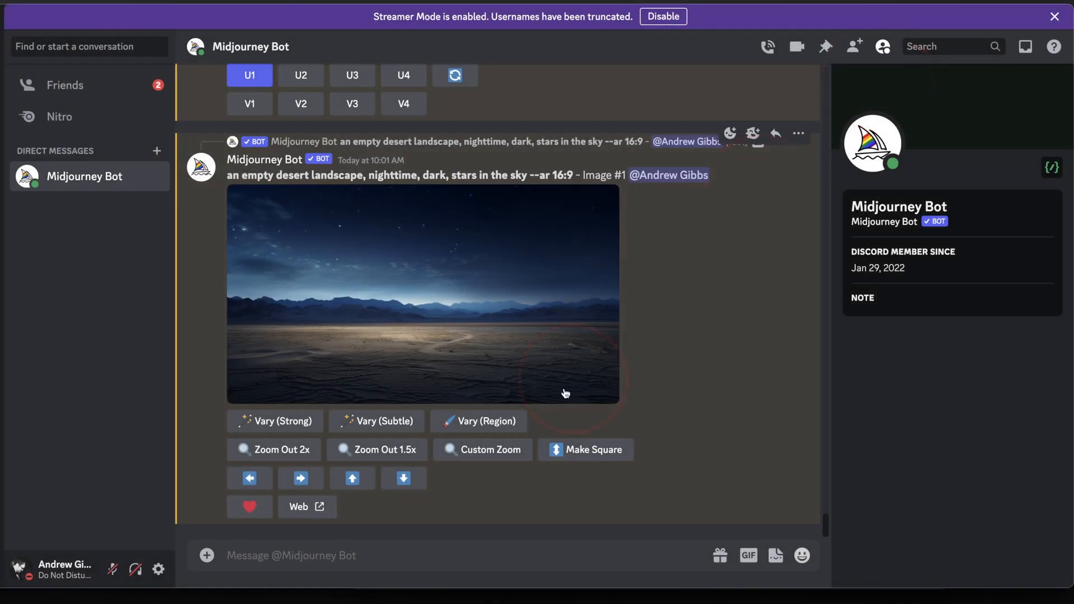
Step: Turn on remix mode with the /prefer remix command
text(/)
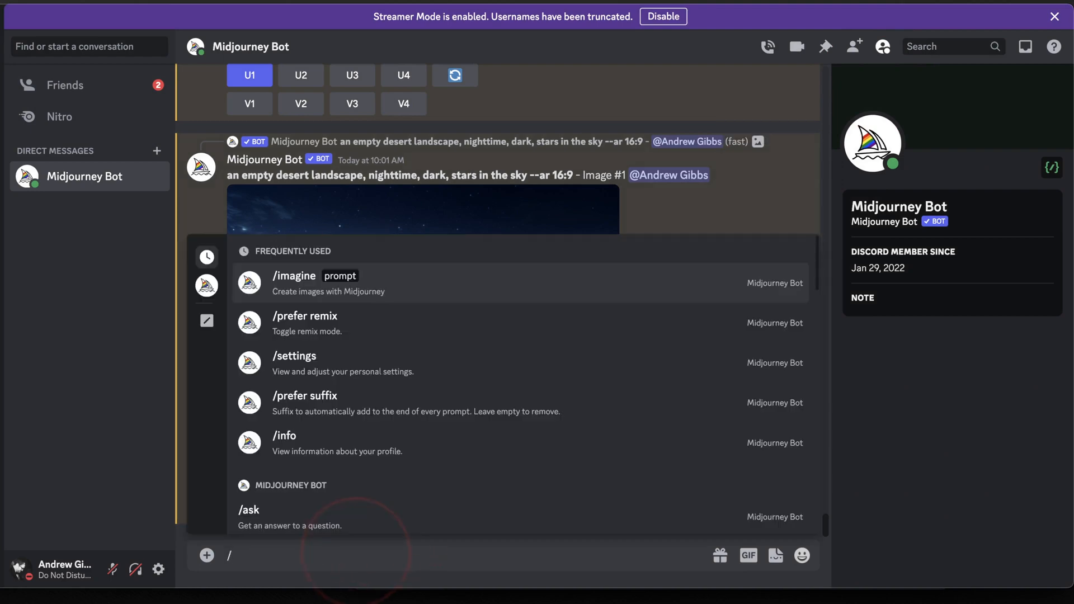
text(prefer remix)
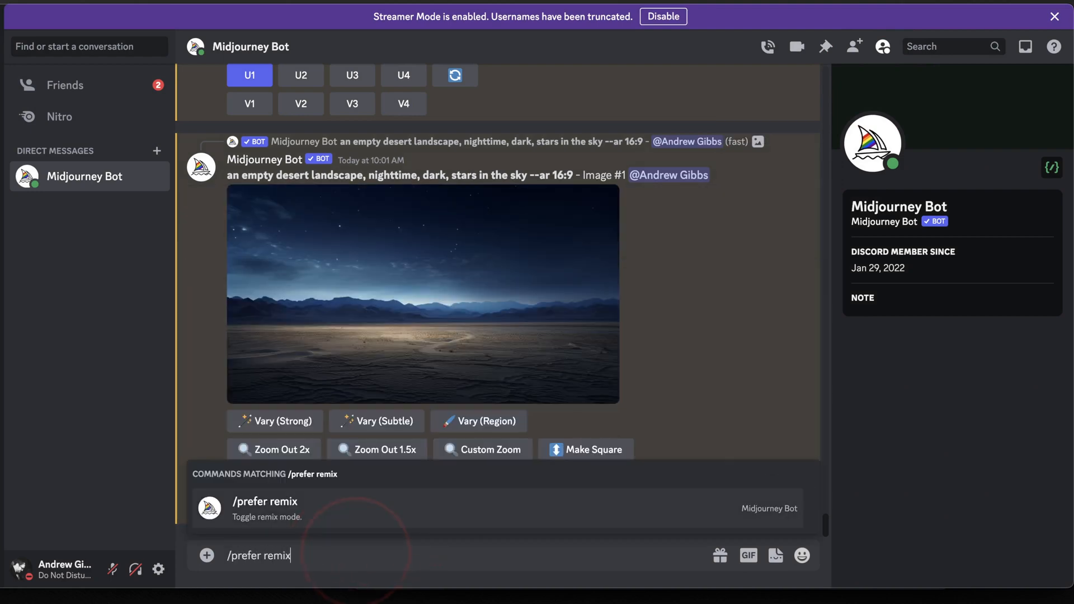
key(Enter)
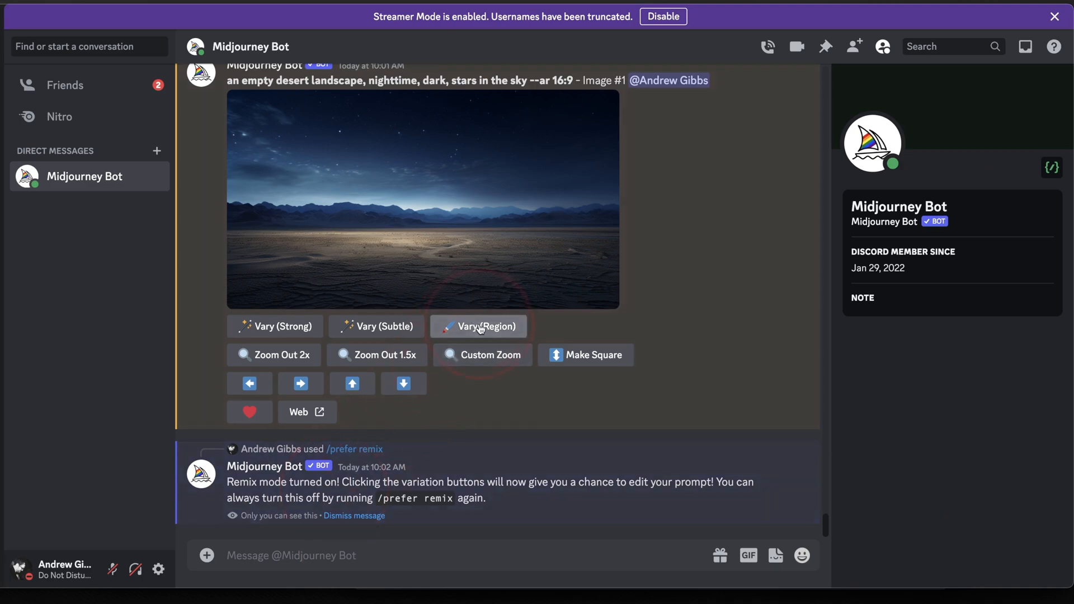
Step: Enter Vary (Region) on the upscaled desert, try a small sky rectangle, then undo it for lasso selection
click(479, 326)
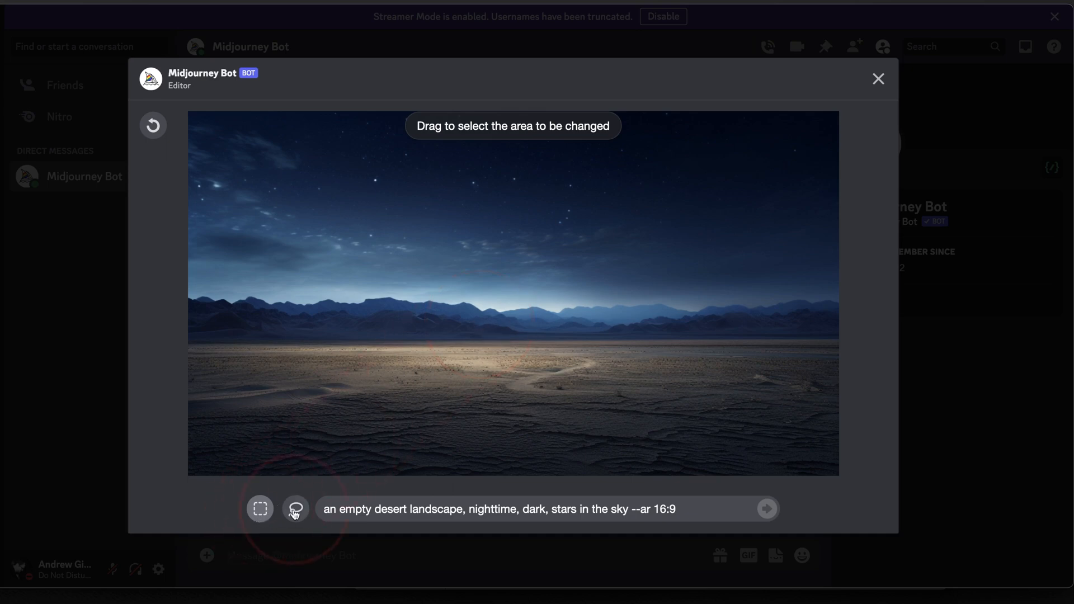
drag(213, 147, 277, 182)
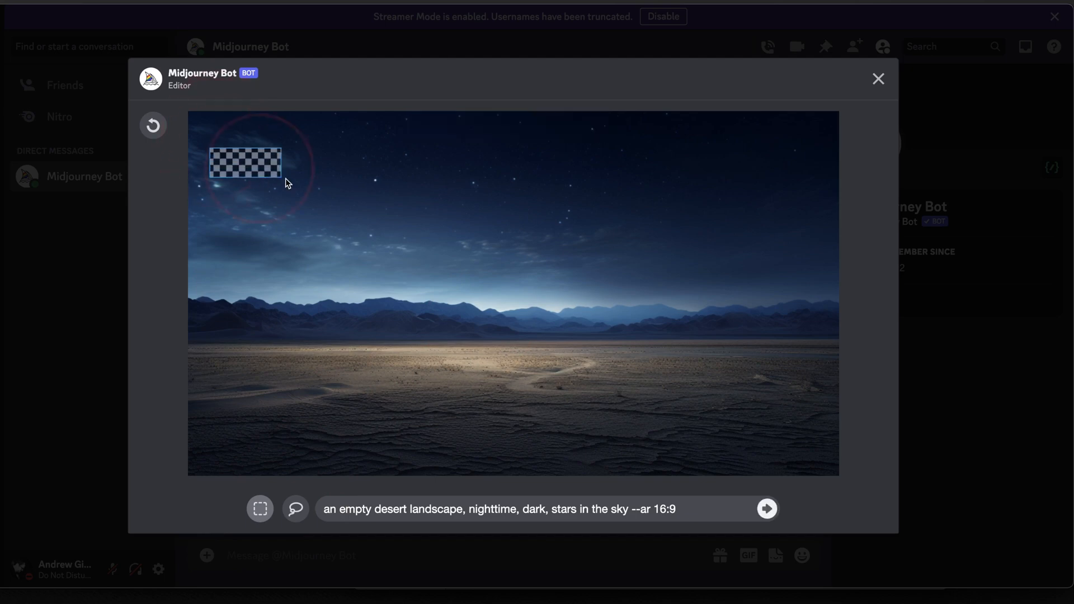
click(295, 509)
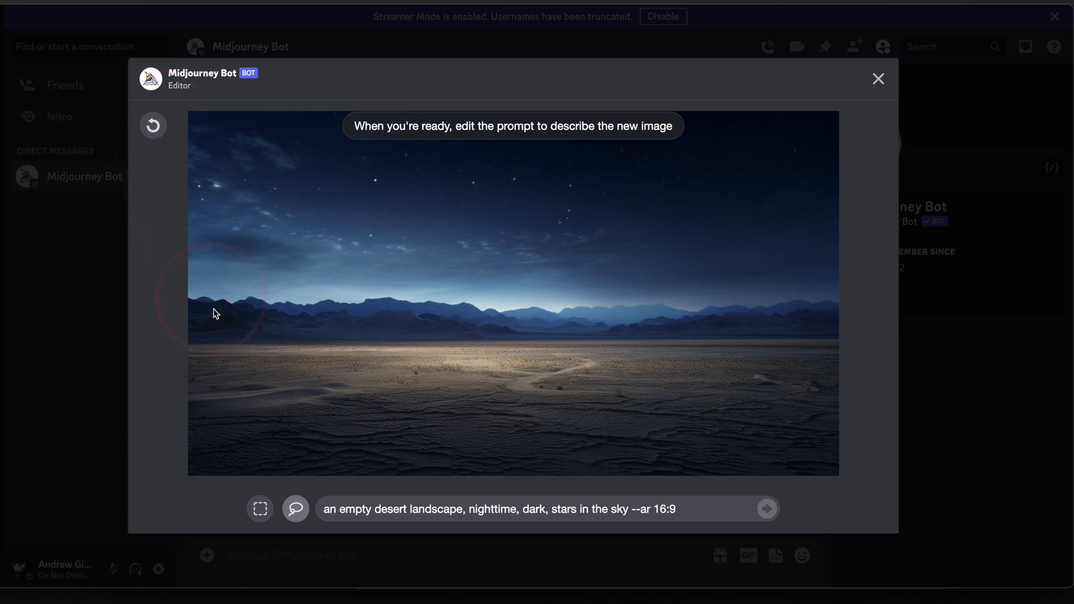
mouse_move(579, 322)
text(, a UFO spacecraft flying)
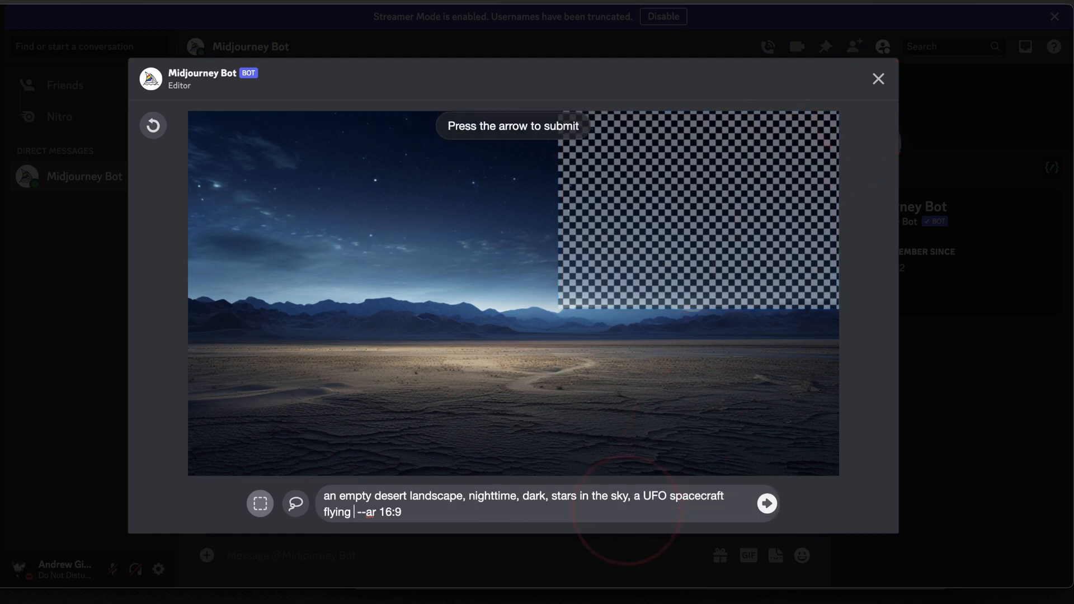
Step: Submit a region variation adding 'a UFO spacecraft flying through the sky' over the right sky
text(through the sky)
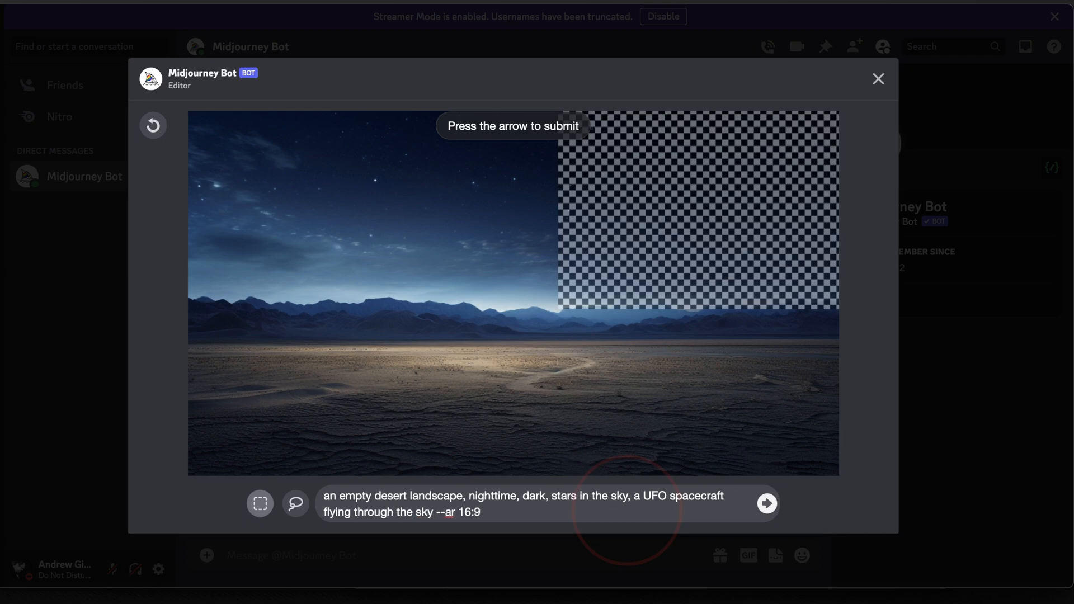
click(765, 502)
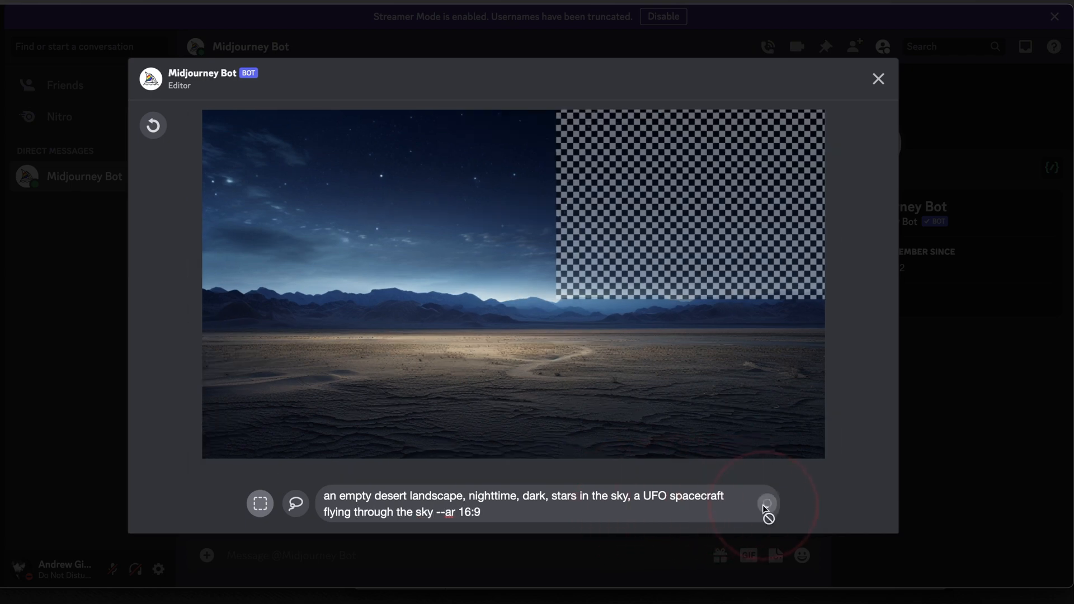
click(768, 503)
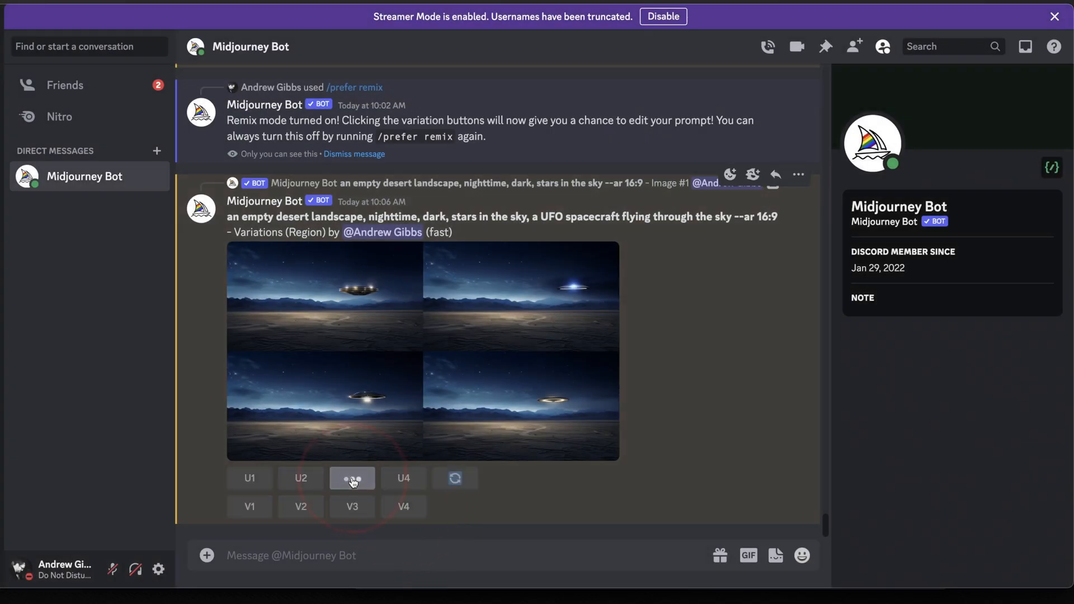
Step: Upscale the third UFO variation with U3 and enter Vary (Region) on it
click(352, 479)
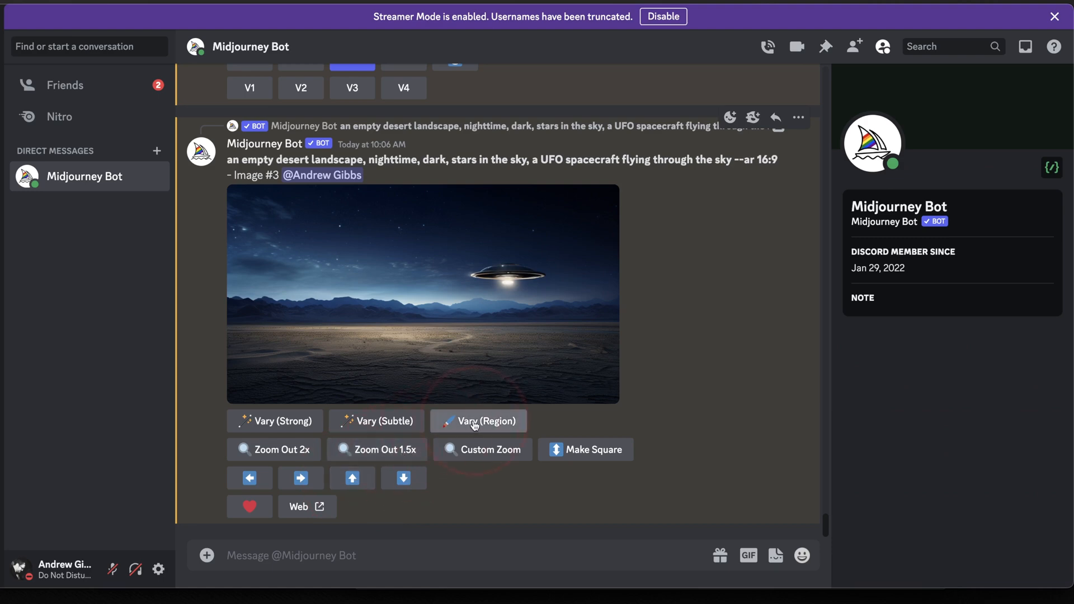
click(486, 420)
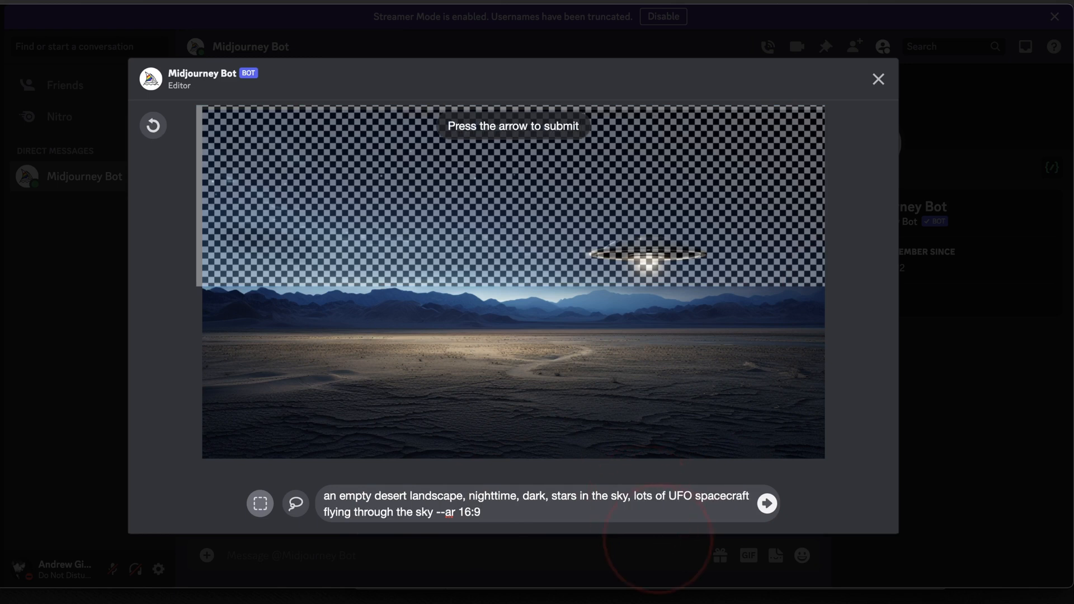
Step: Submit the sky variation with prompt 'lots of UFO spacecraft's flying through the sky'
text('s)
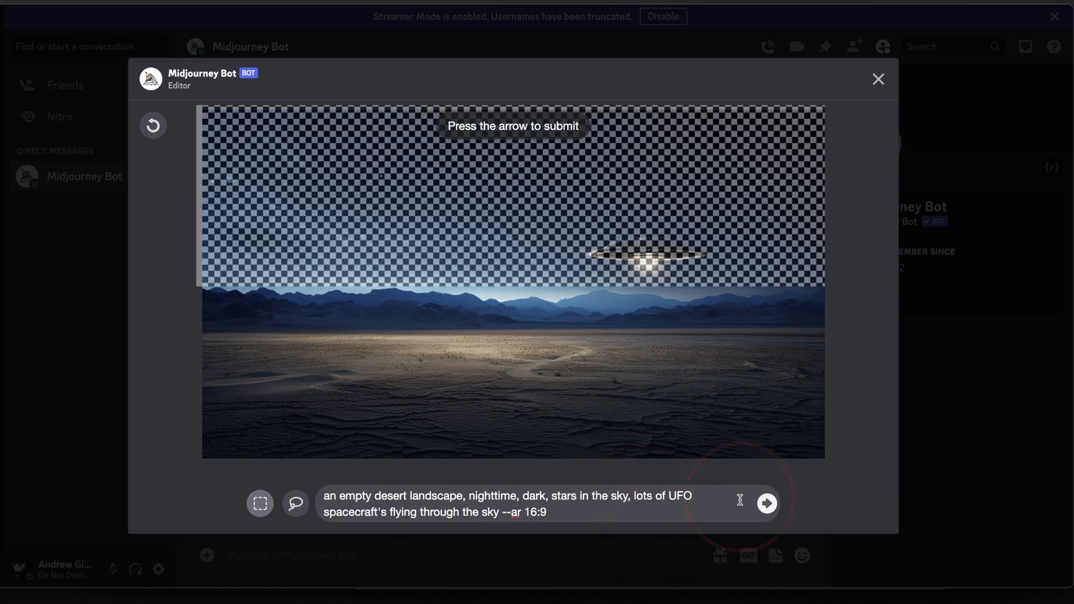
click(766, 503)
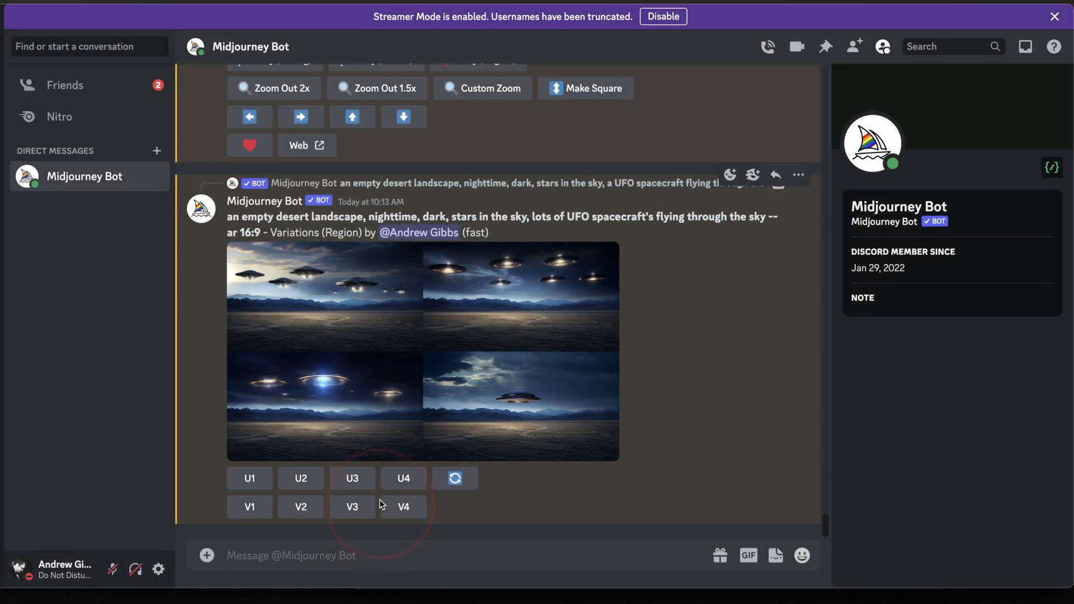
Step: Upscale the third many-UFO variation with U3 and view it full size
click(351, 479)
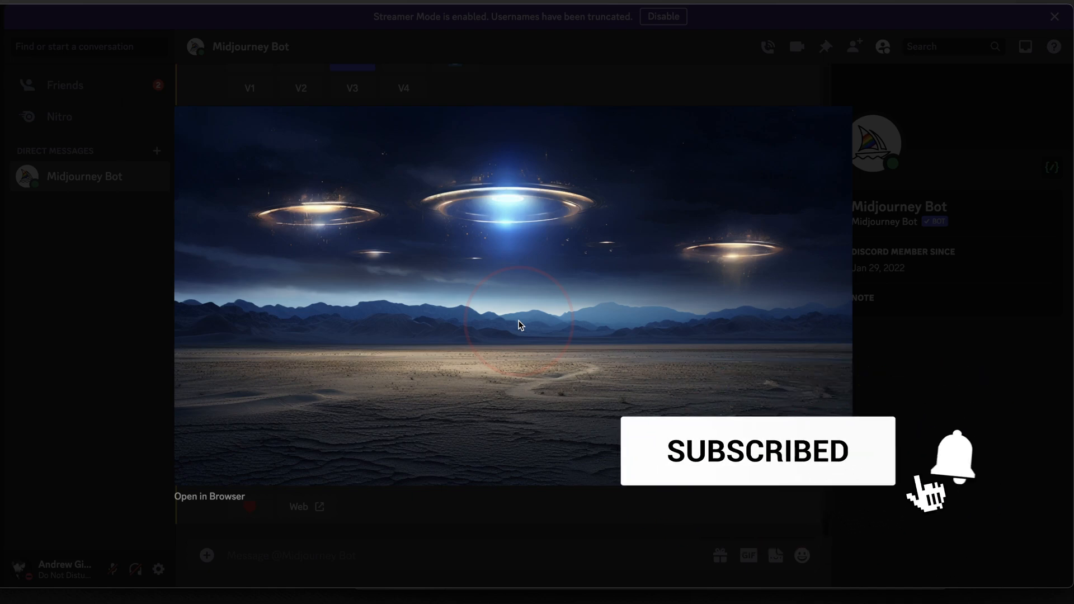
click(958, 457)
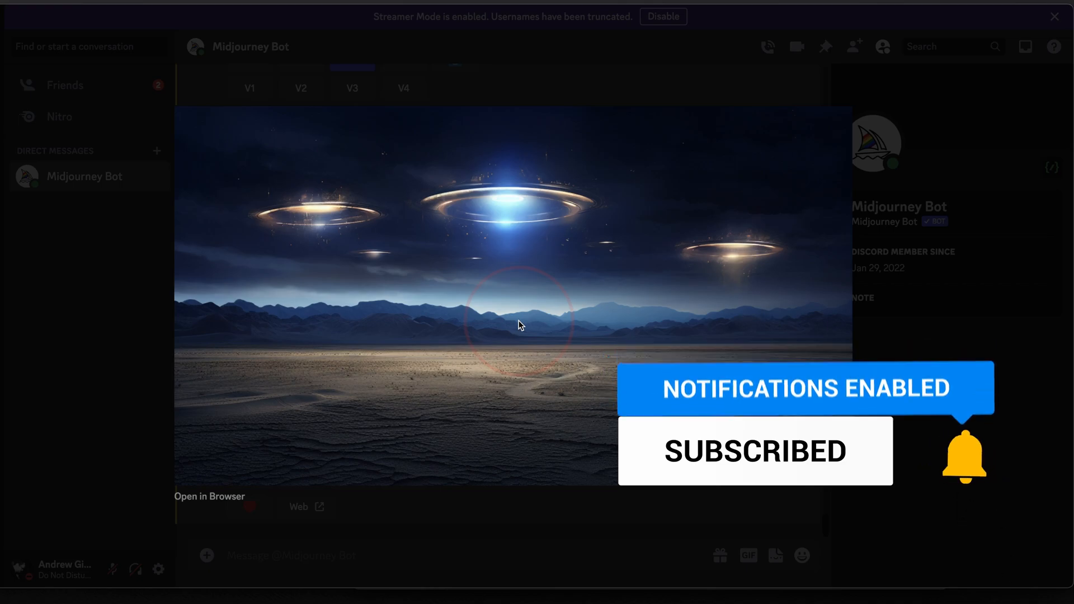